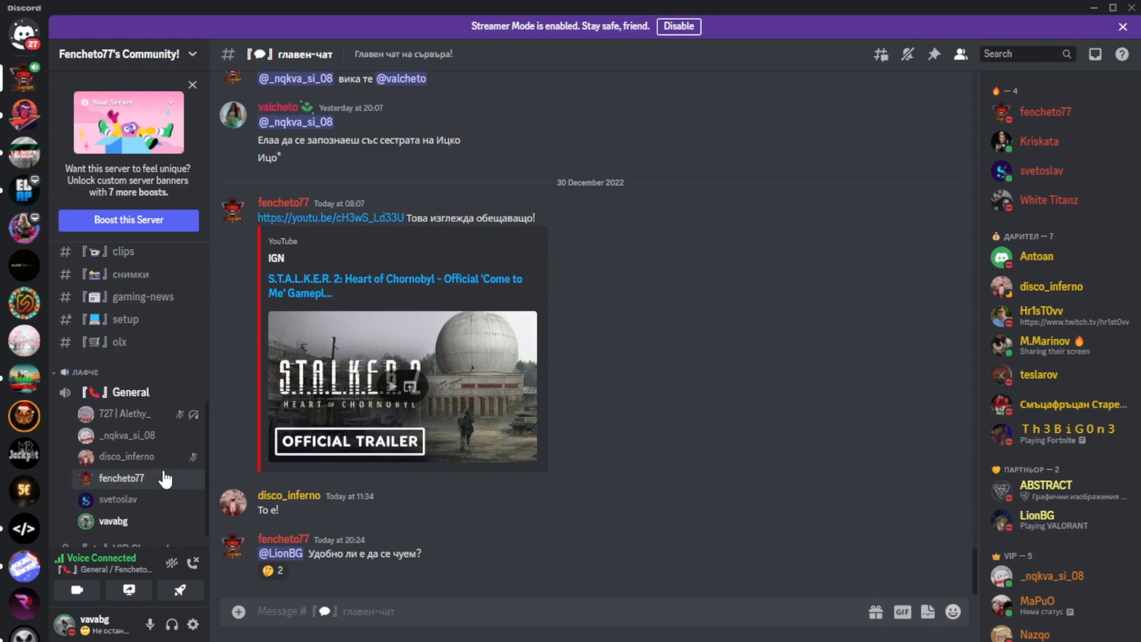
mouse_move(175, 544)
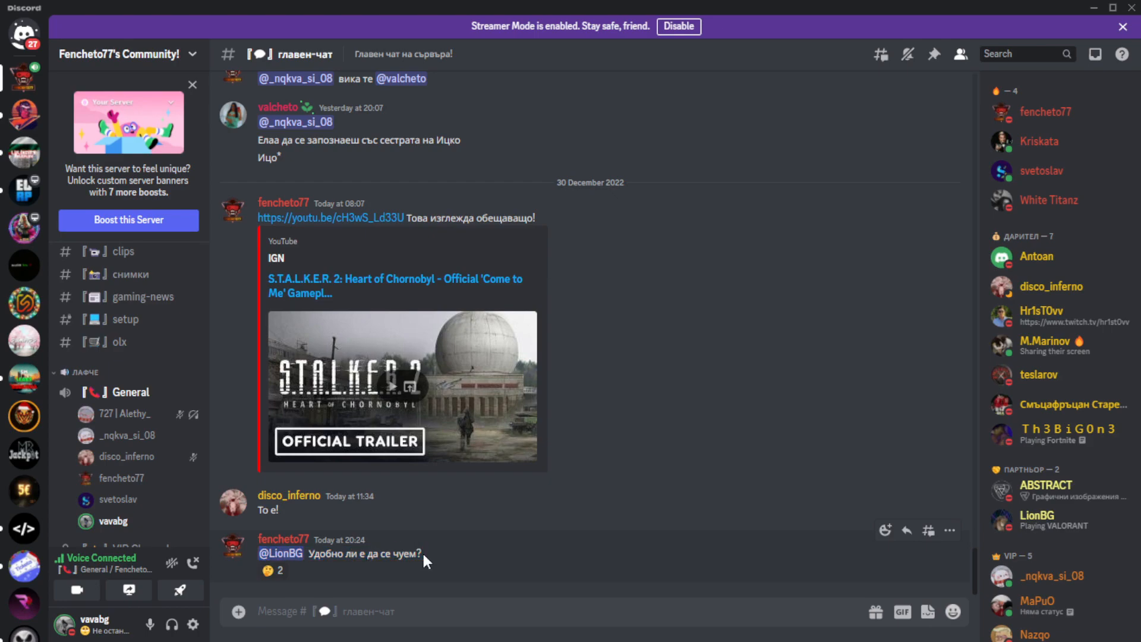
Step: Search Google for 'приятели' and go to the bg.wikipedia.org result for the sitcom
drag(302, 555, 423, 554)
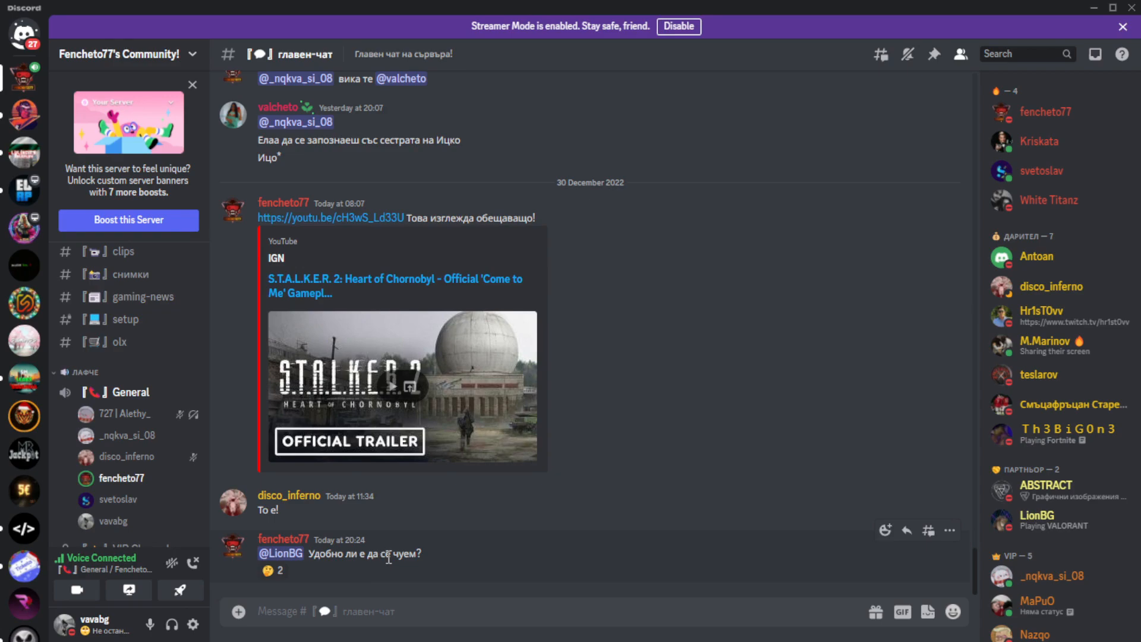
double_click(409, 553)
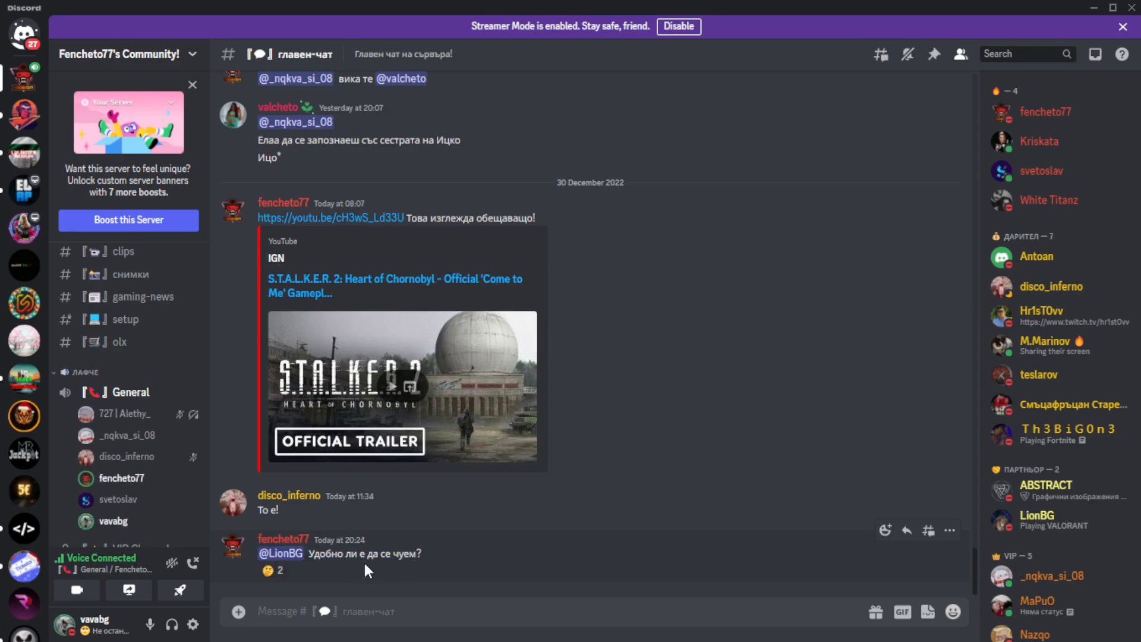
mouse_move(716, 393)
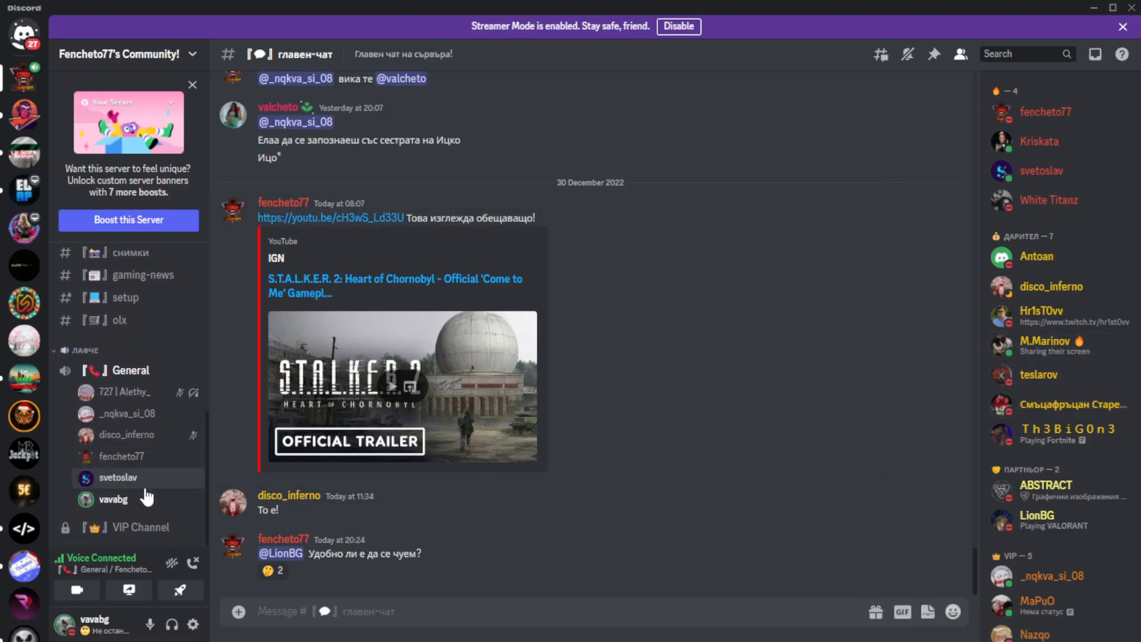
mouse_move(76, 589)
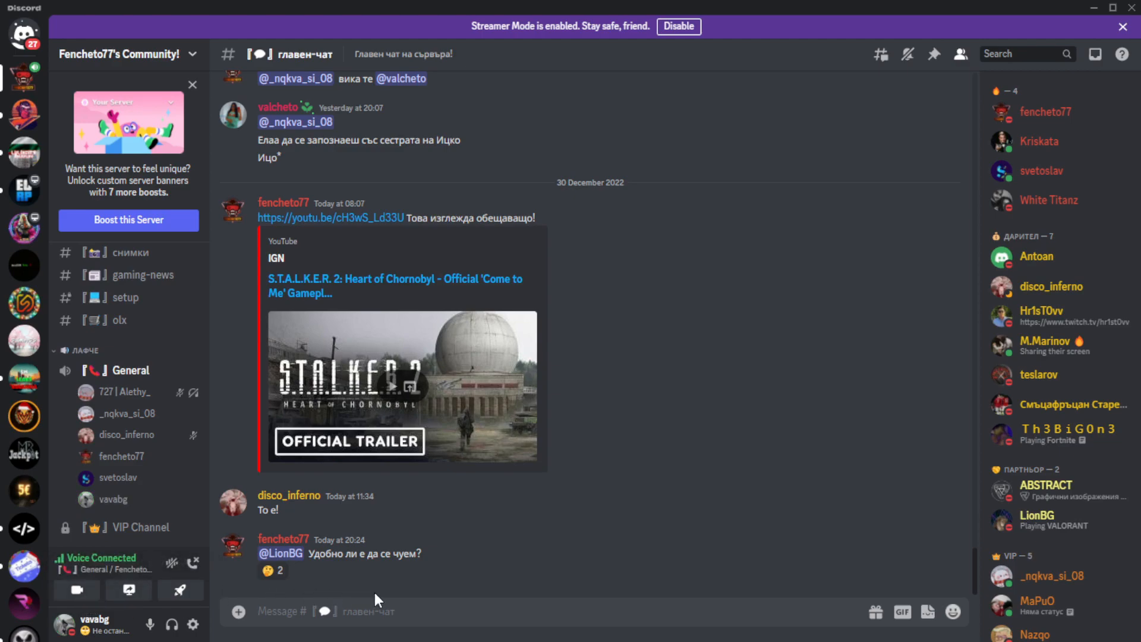
mouse_move(418, 575)
text(приятел)
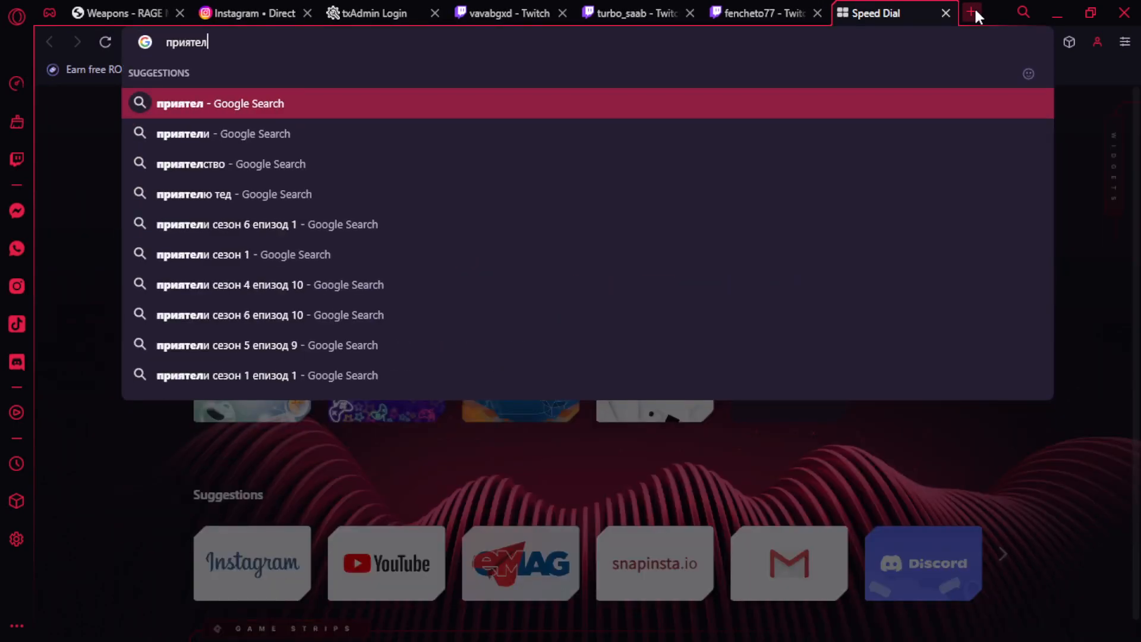
click(224, 133)
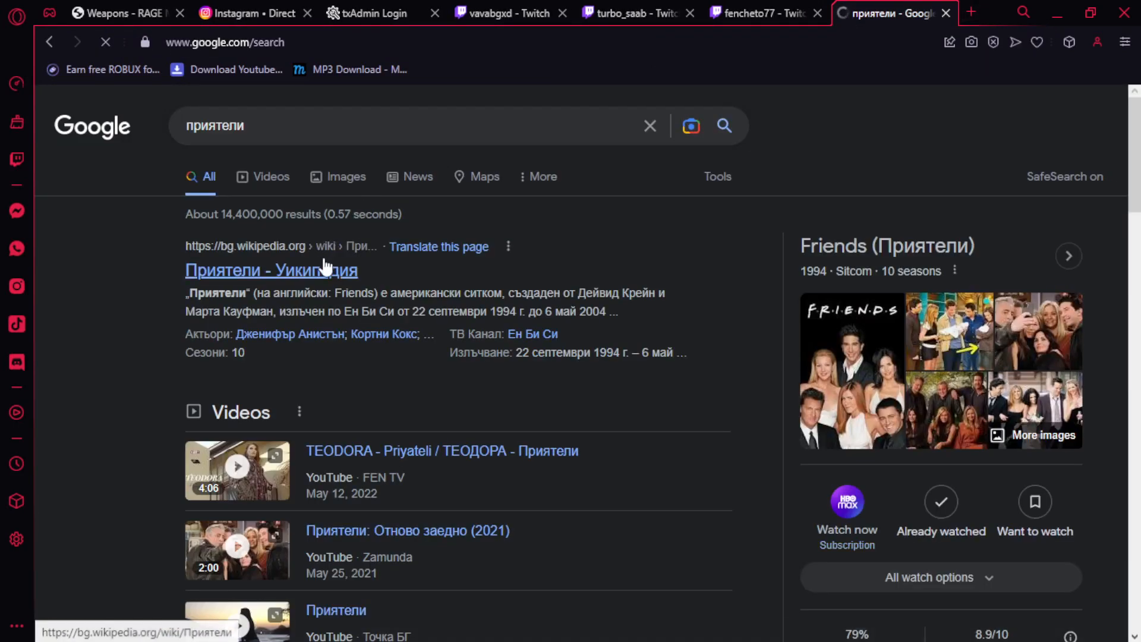
click(271, 270)
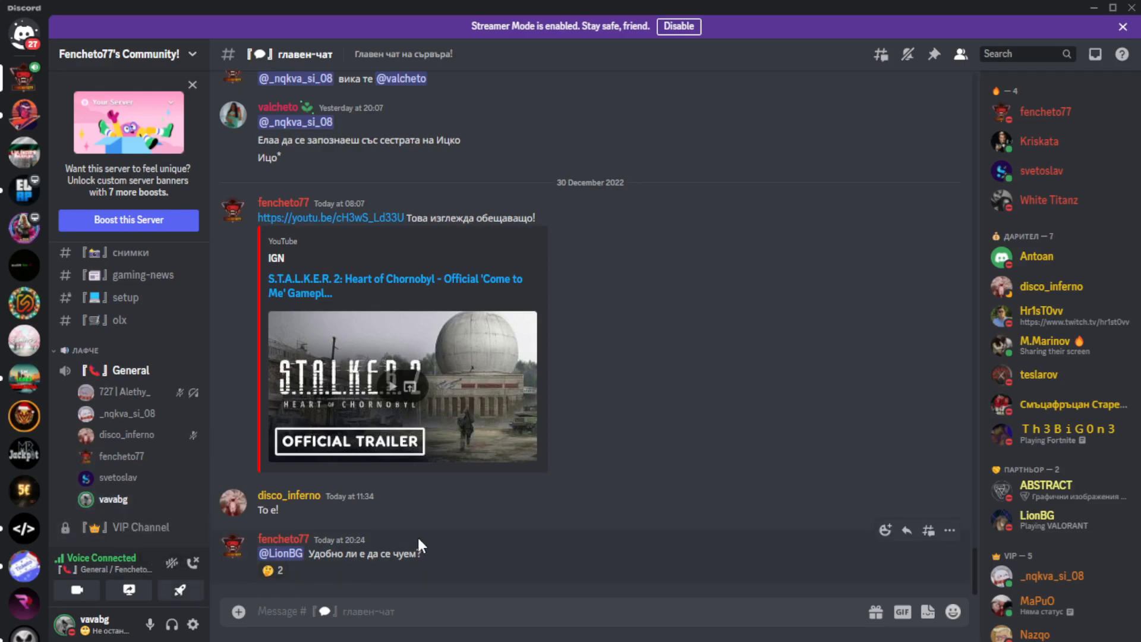
mouse_move(244, 568)
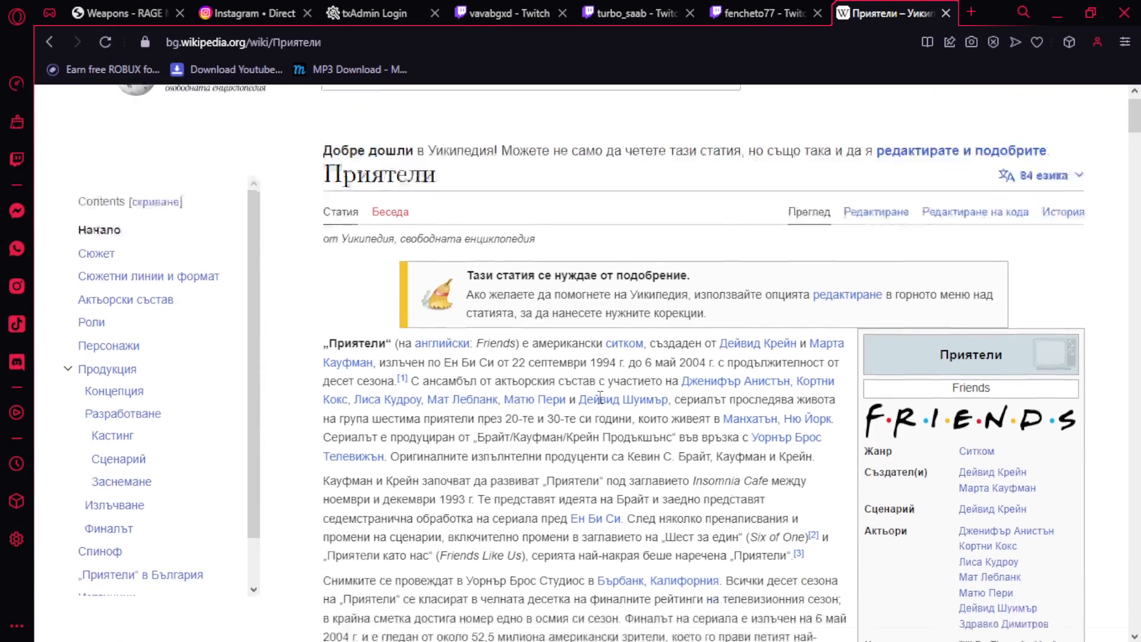
Step: Scroll down through the Приятели Wikipedia article before returning to Discord
scroll(down, 3)
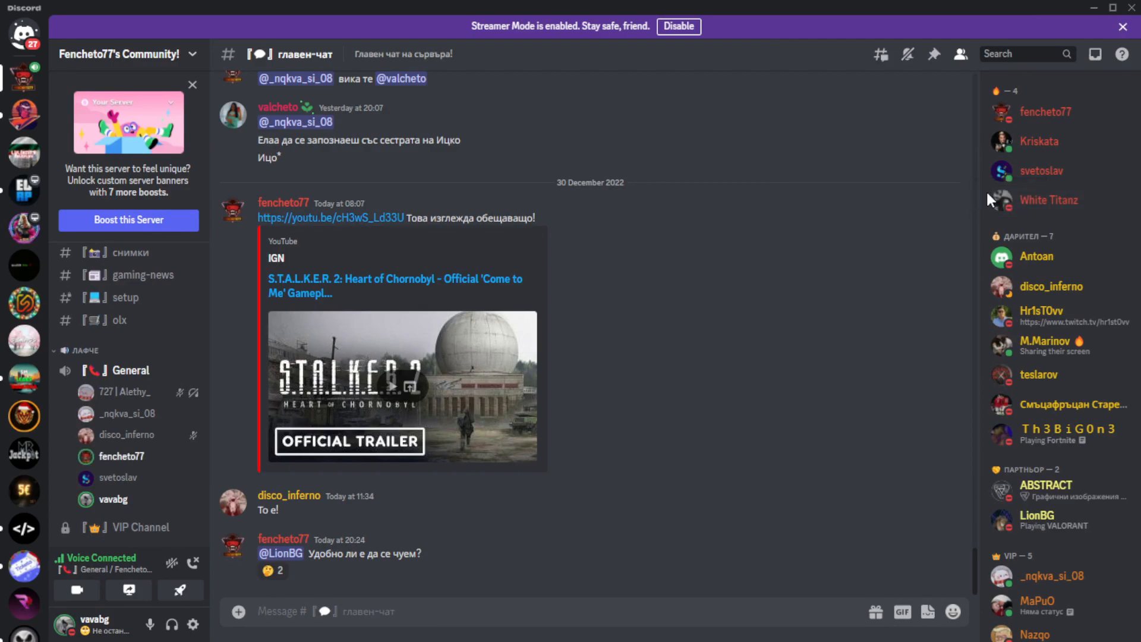
mouse_move(60, 93)
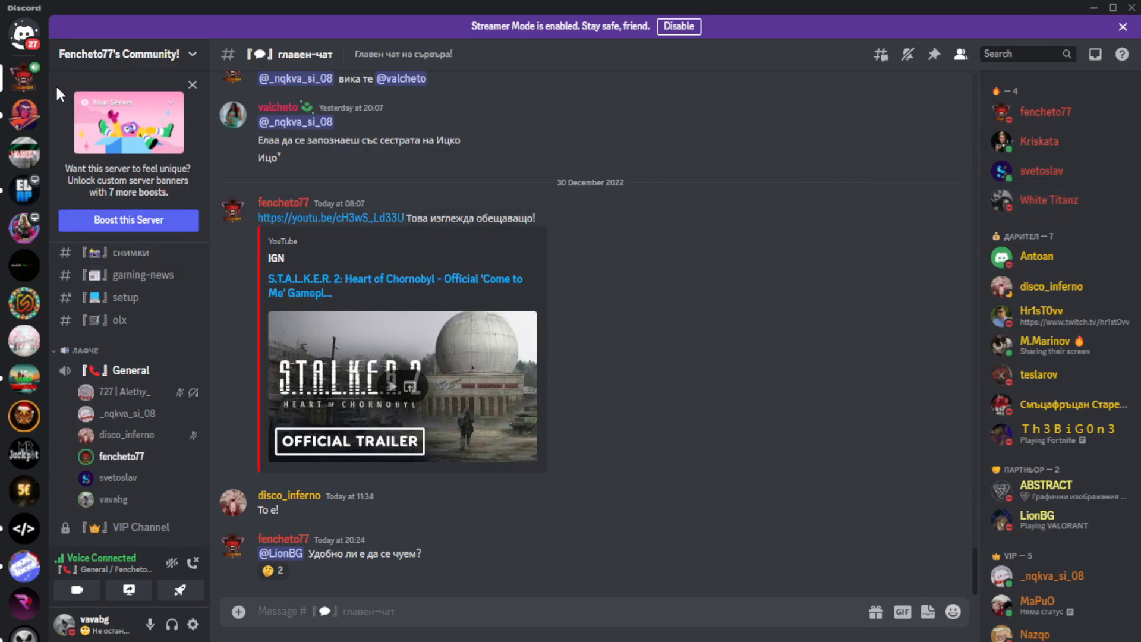